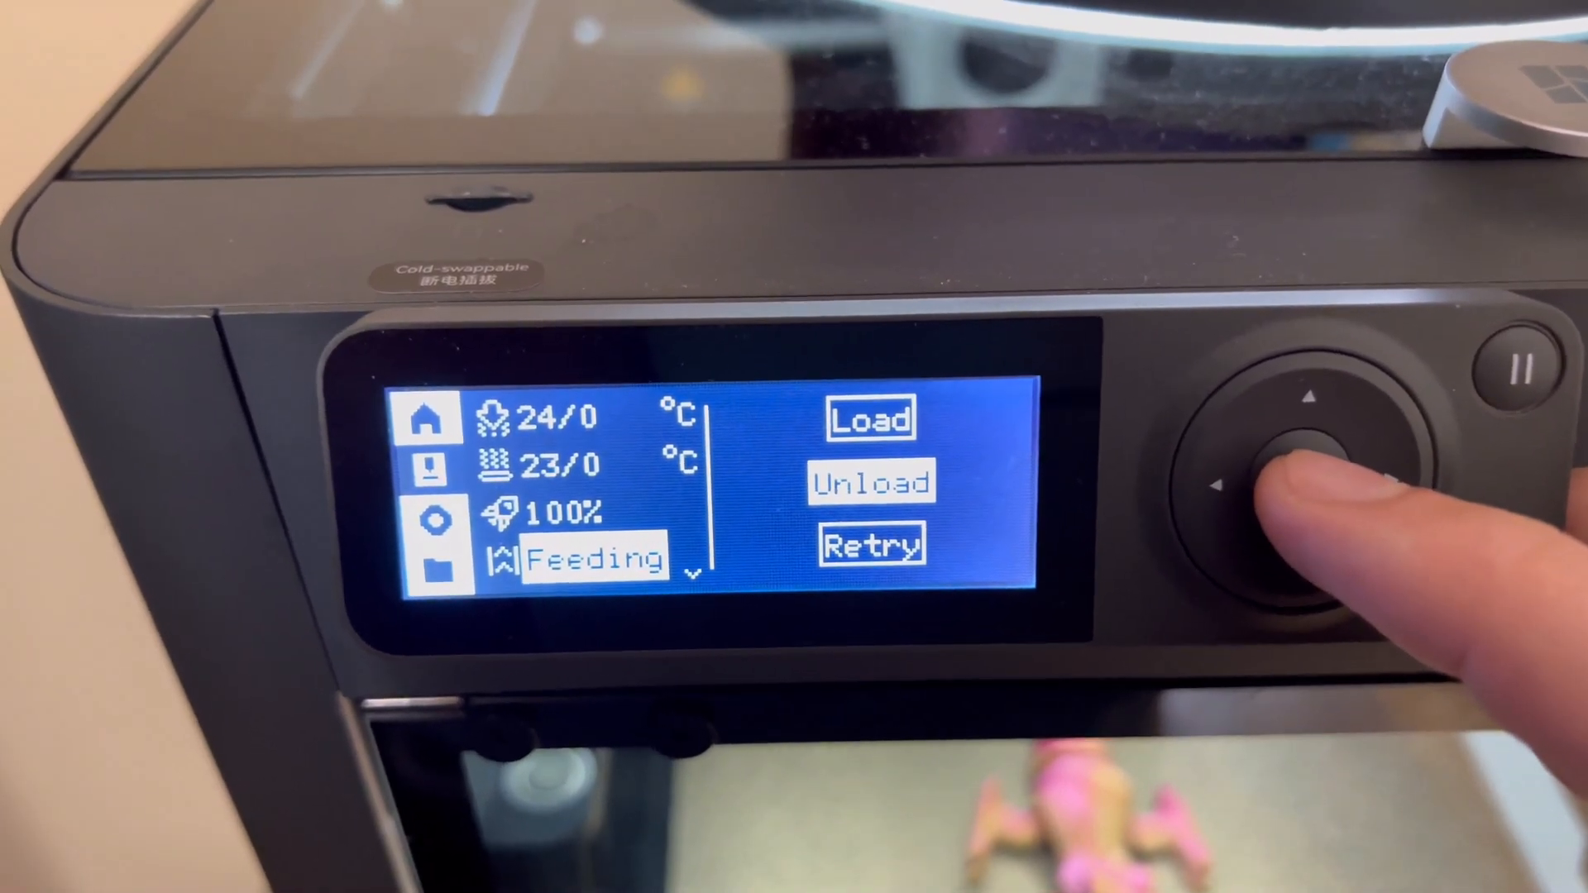
Select Unload in the Feeding menu to begin removing the old filament
click(1307, 476)
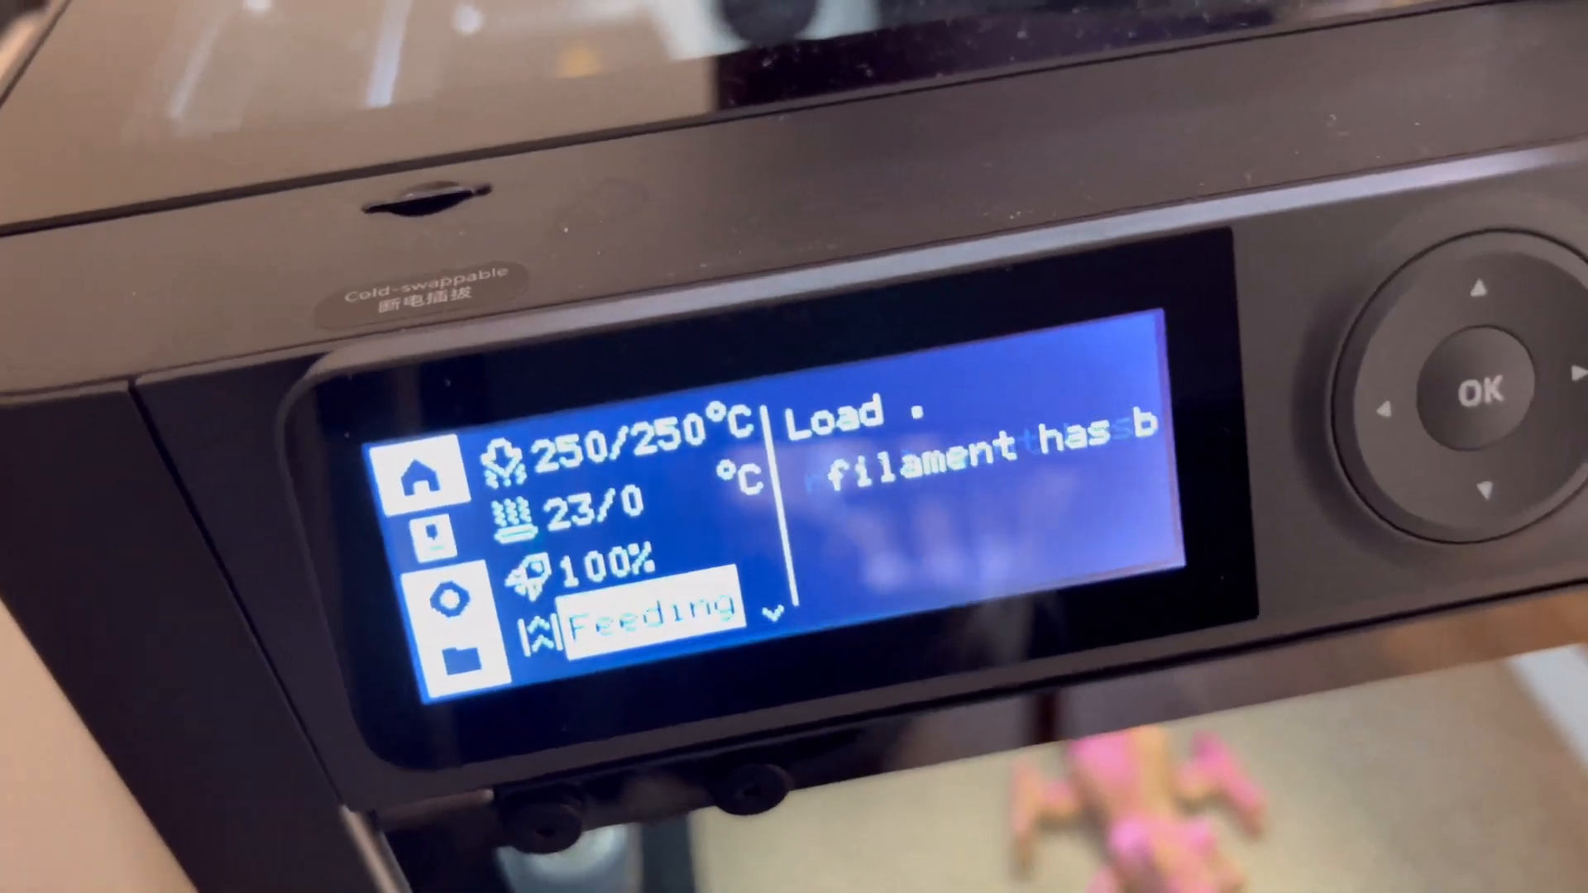
Acknowledge the load message and choose Done instead of Retry at the confirmation prompt
click(1479, 395)
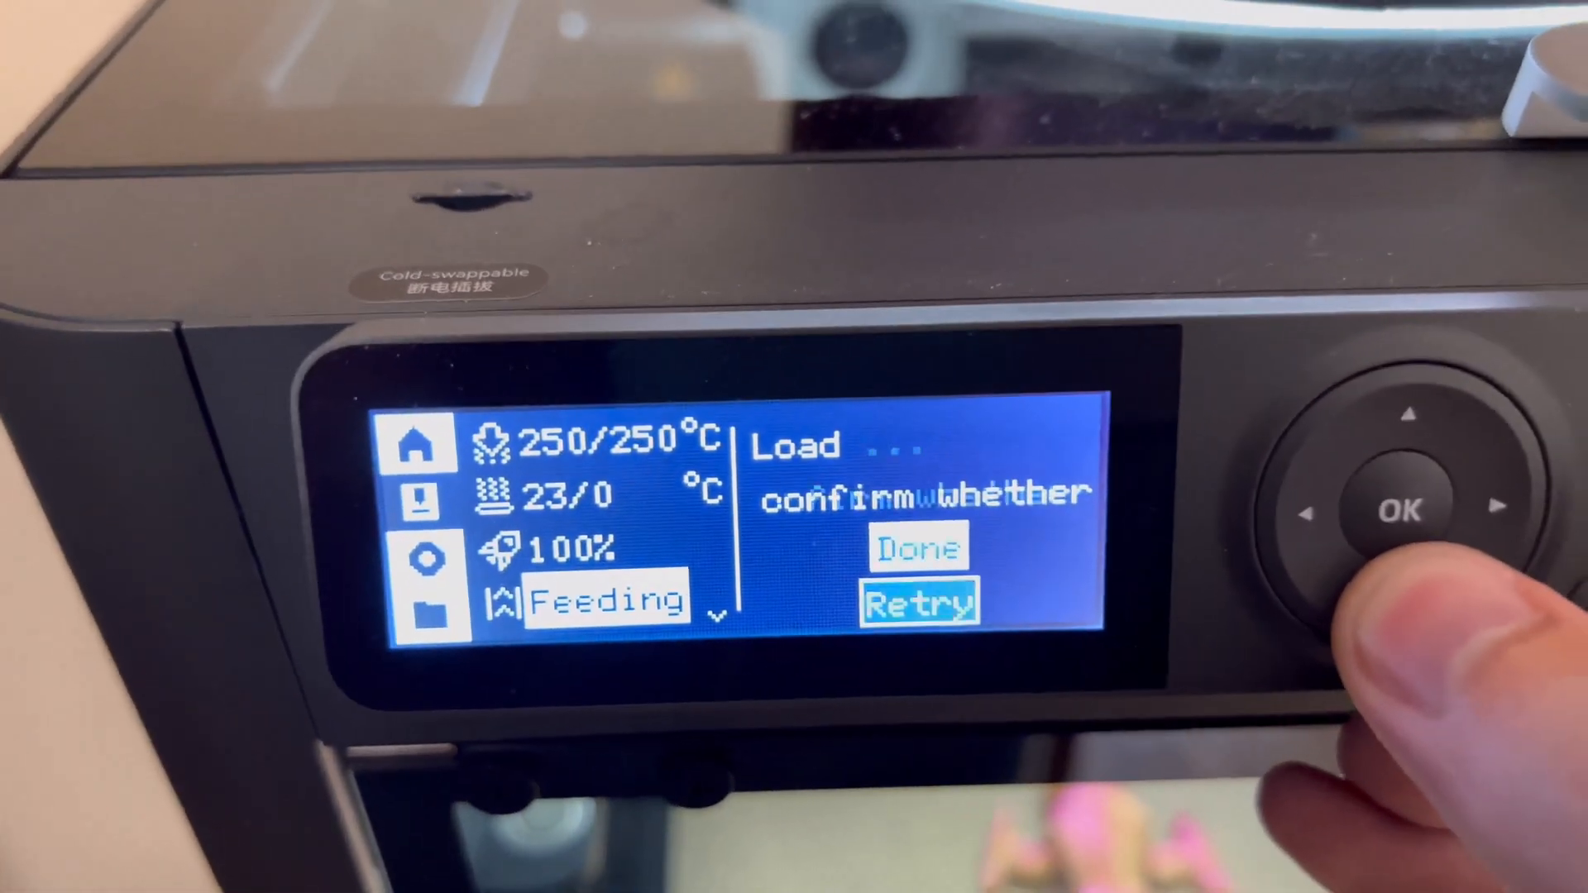
click(1411, 415)
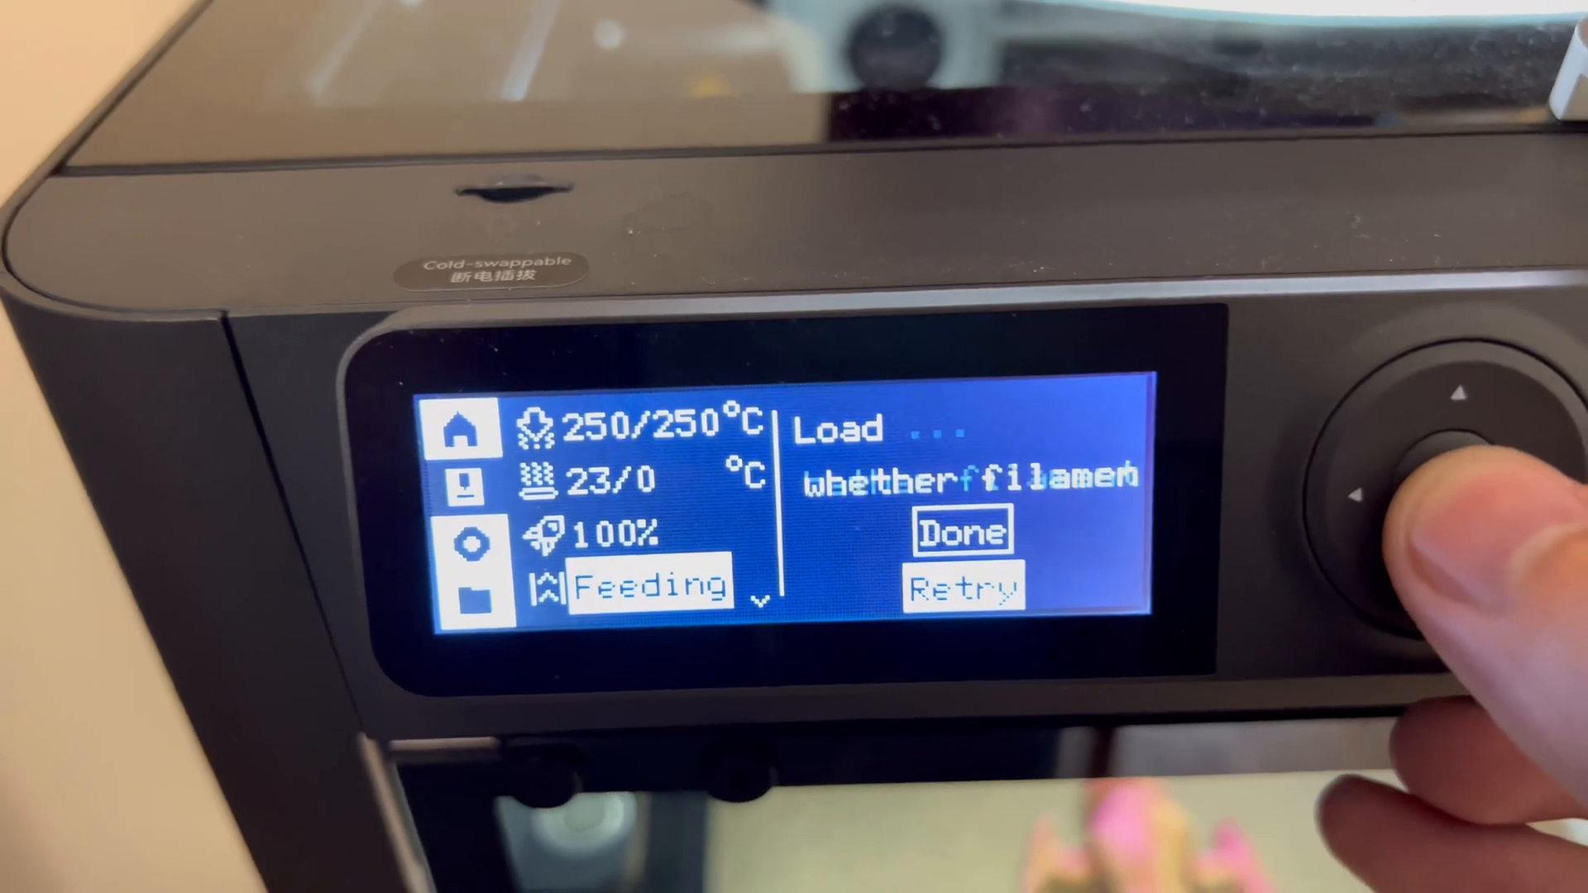